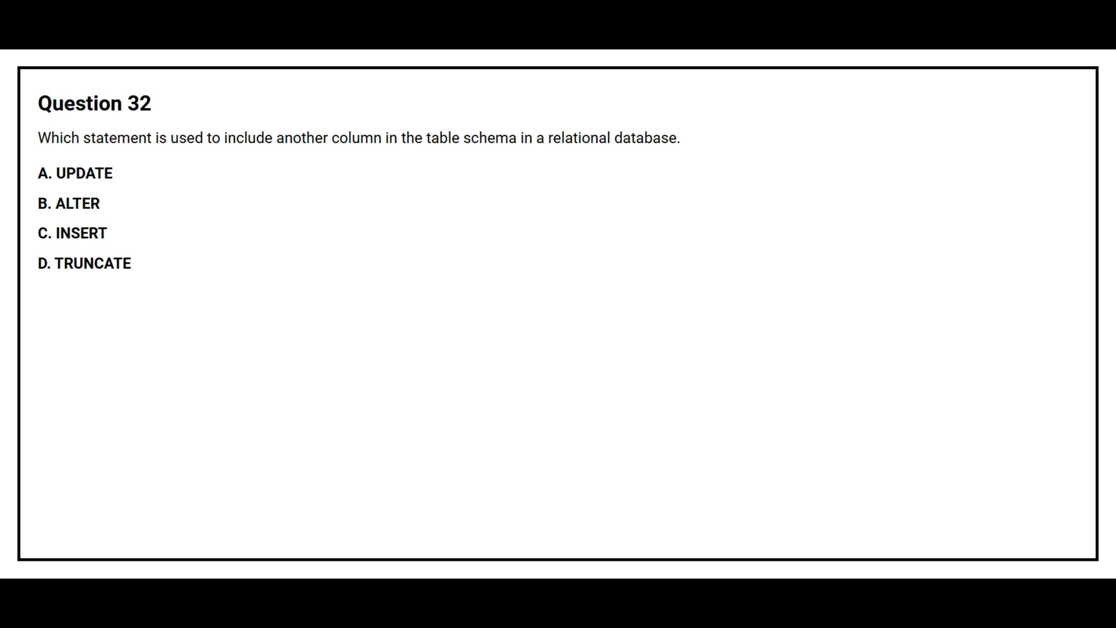
click(69, 207)
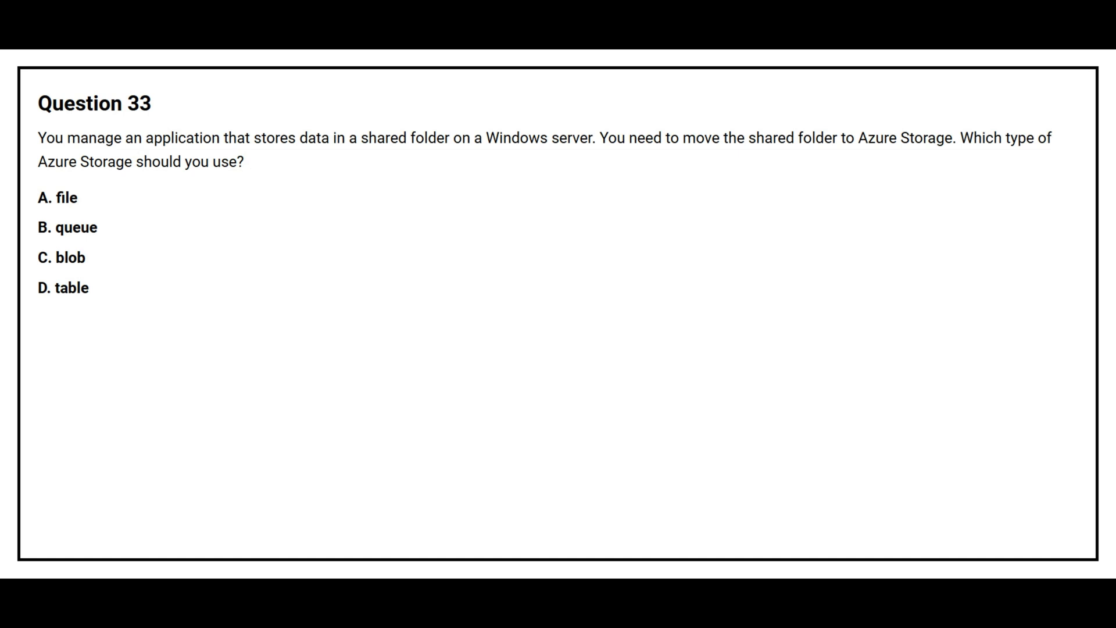
click(57, 197)
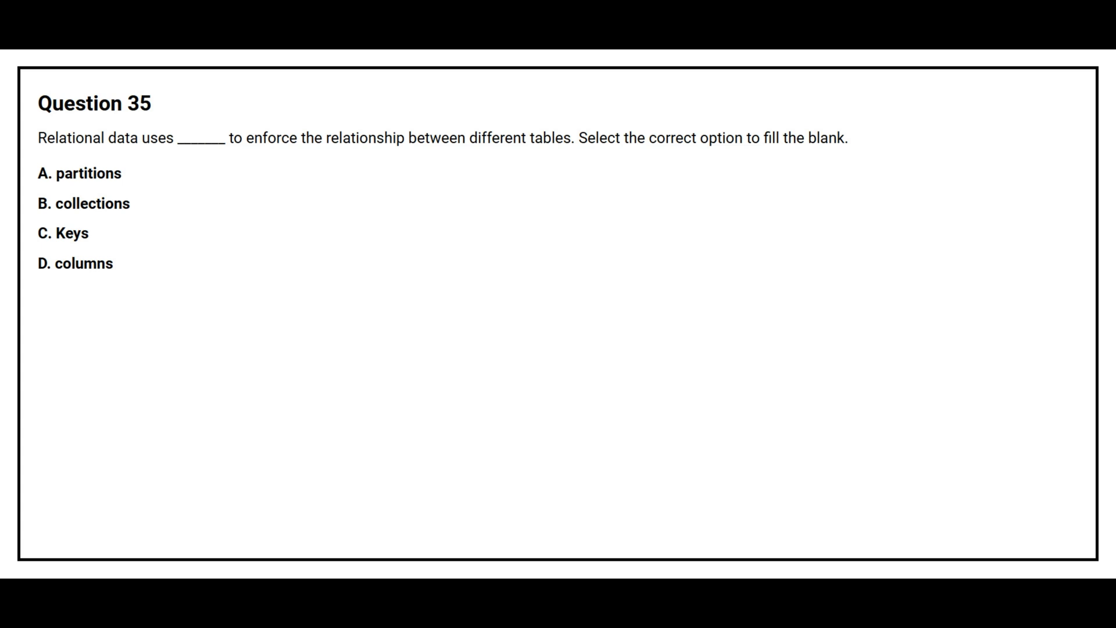
click(63, 233)
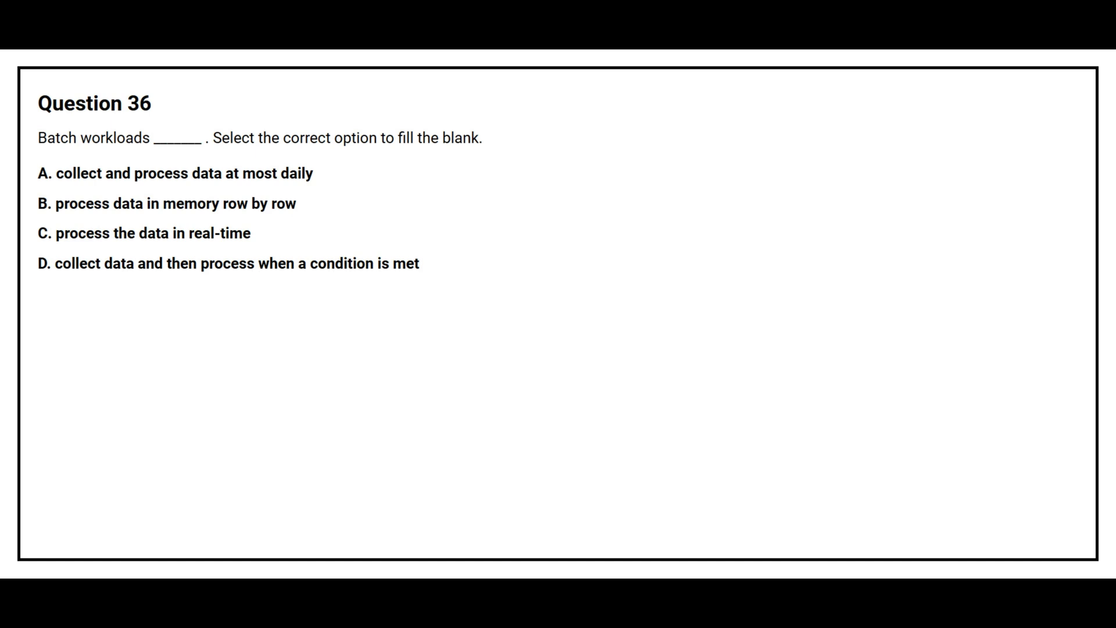
click(226, 263)
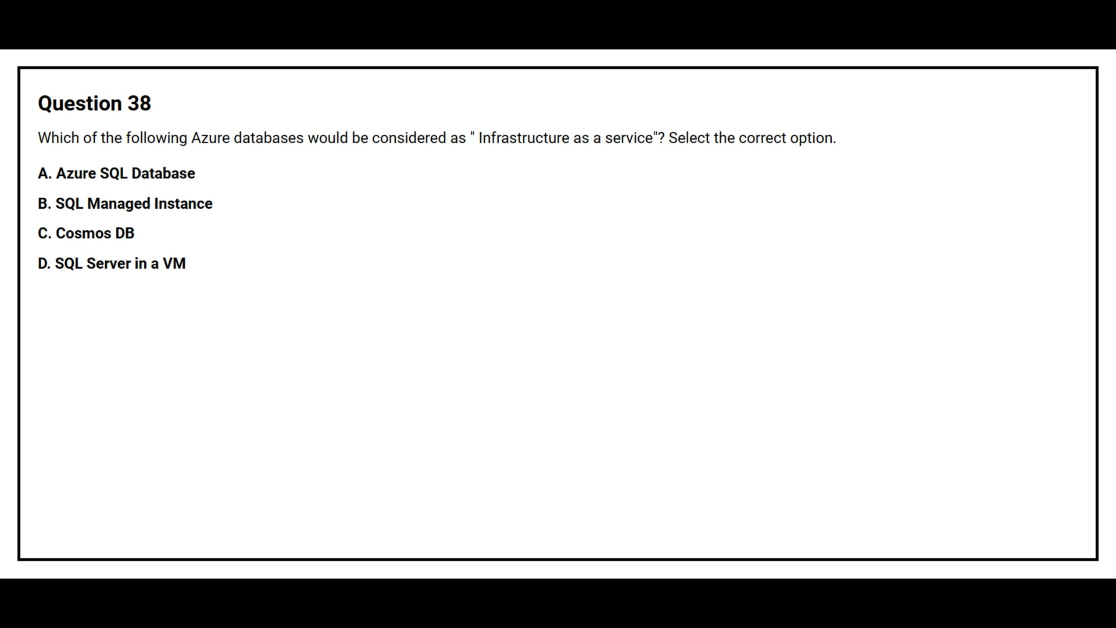
click(111, 263)
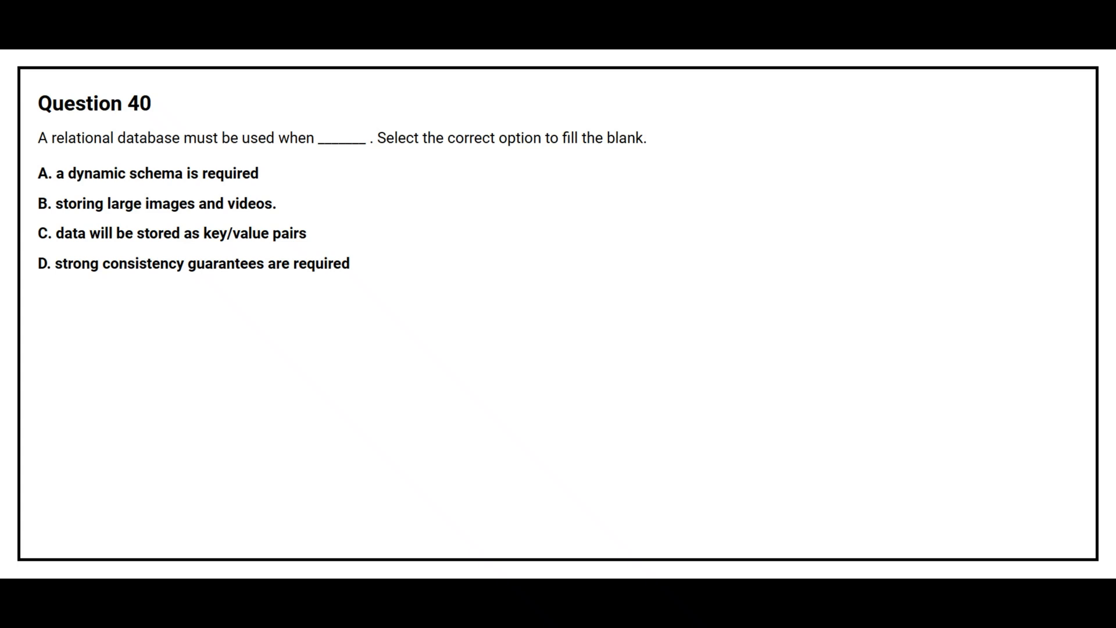
click(193, 263)
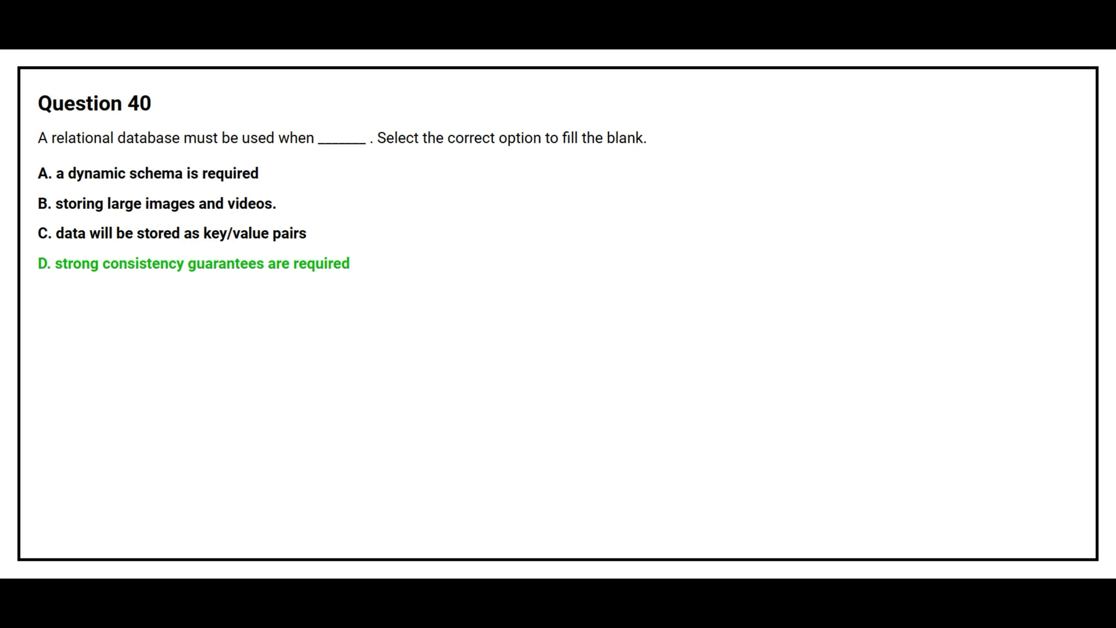